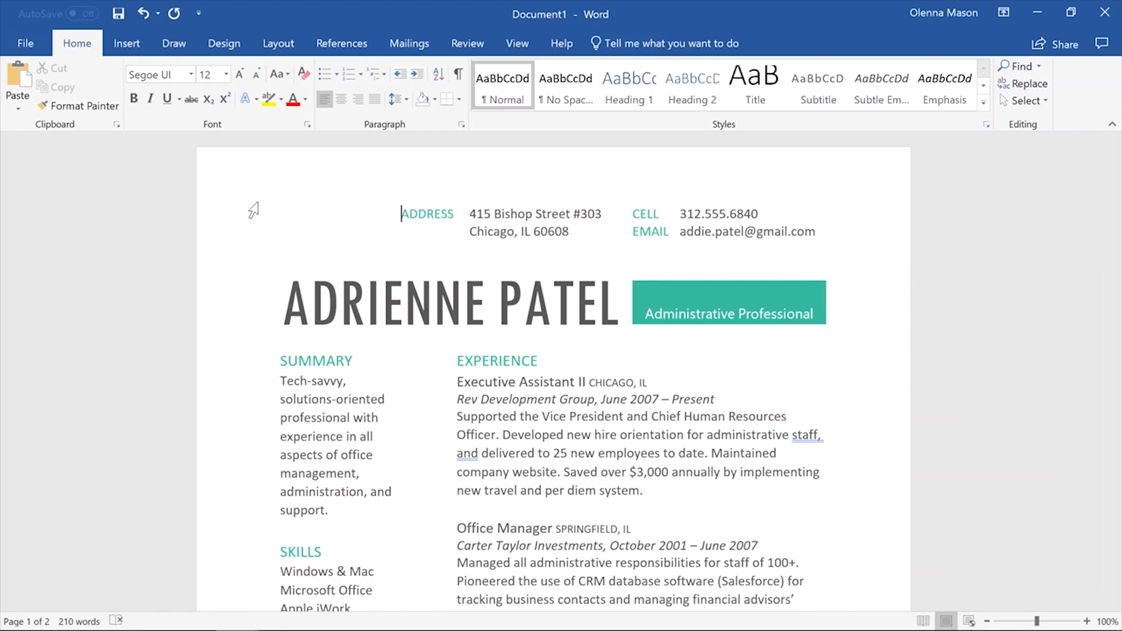
# Step: Go to the File menu's Save As page for the untitled resume
pyautogui.click(25, 42)
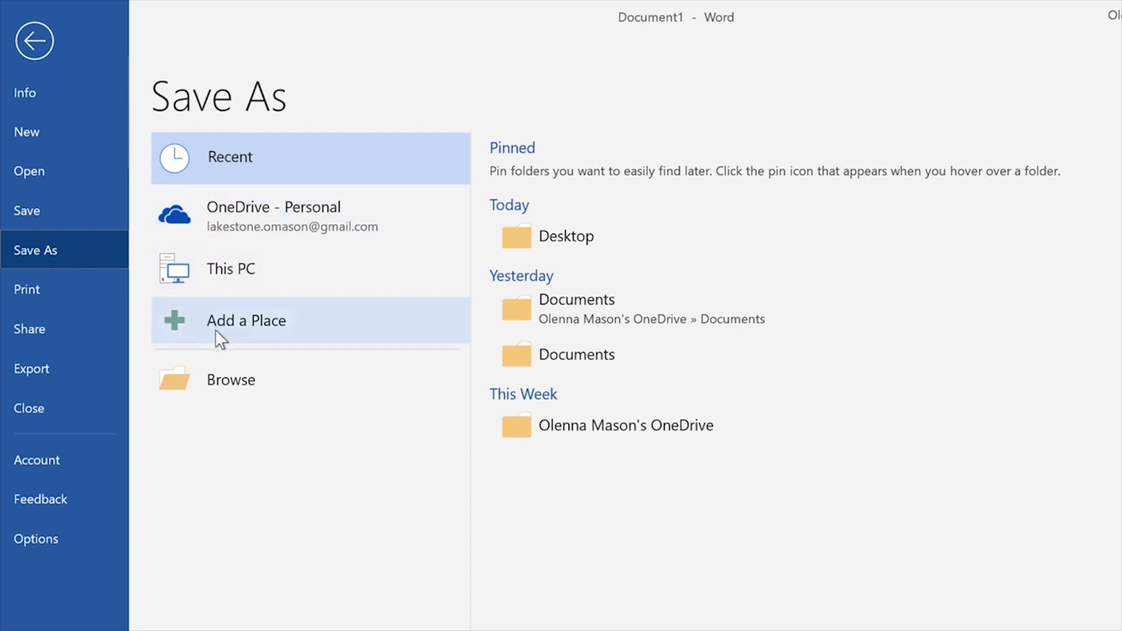
pyautogui.moveTo(276, 386)
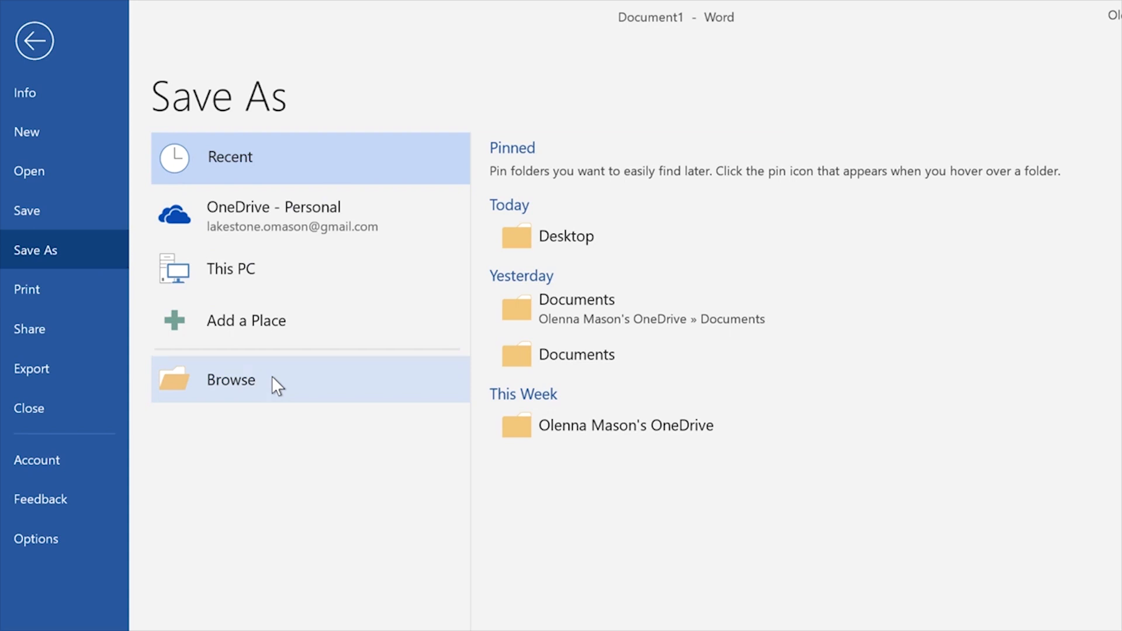
# Step: Save the document to this PC's Documents folder as 'Resume'
pyautogui.click(230, 379)
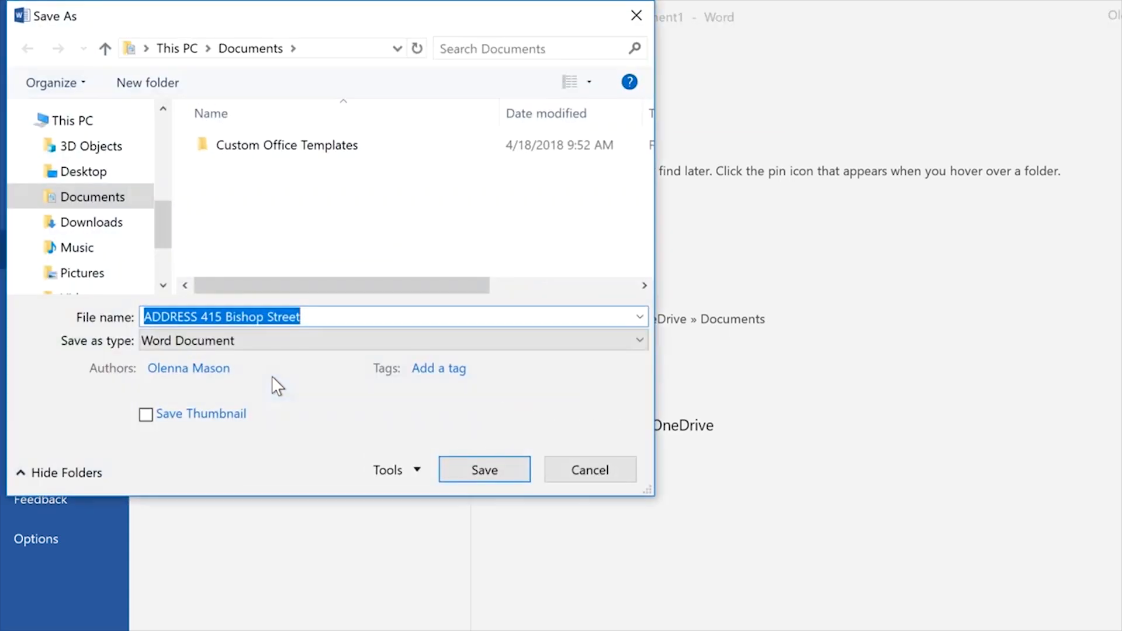
pyautogui.write('Resume')
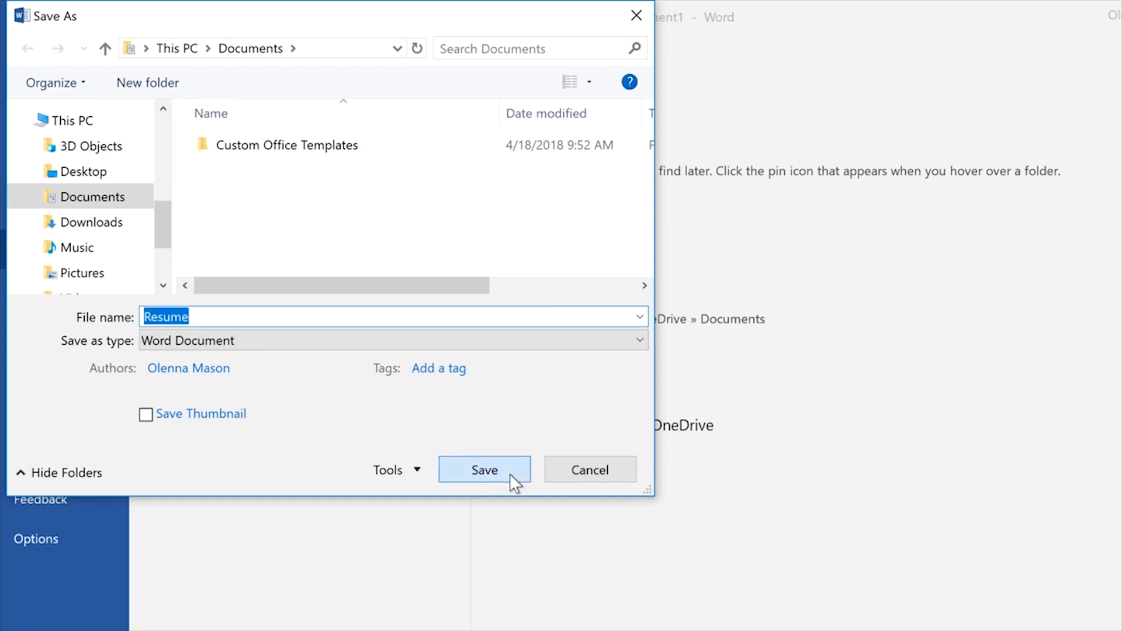
pyautogui.click(484, 469)
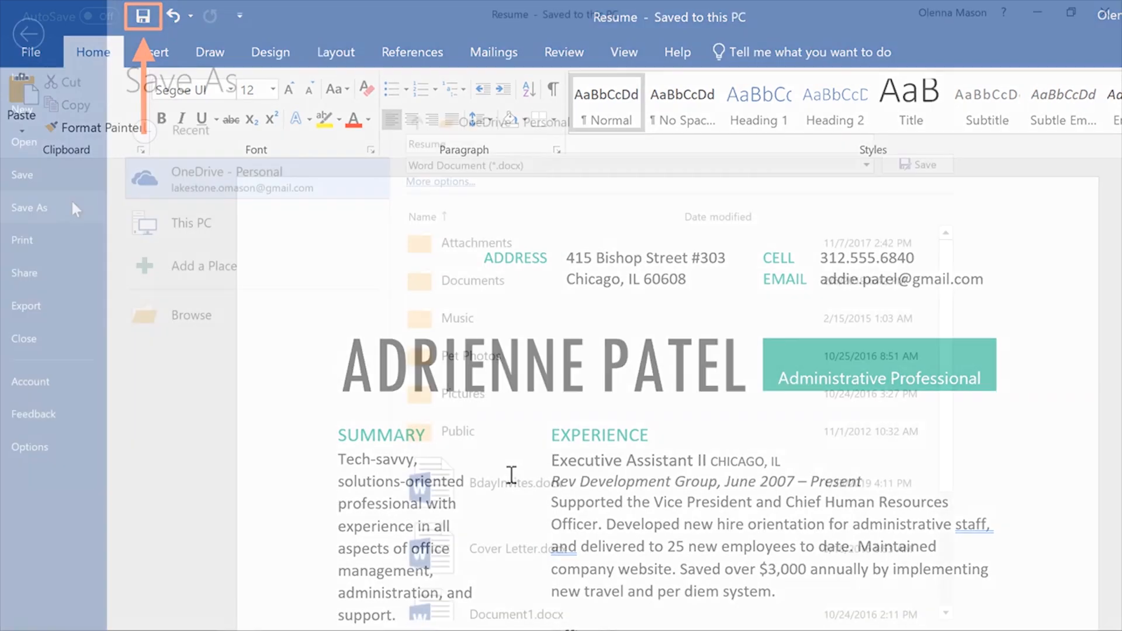
# Step: Select OneDrive - Personal as the save-as target, listing its folders
pyautogui.click(29, 207)
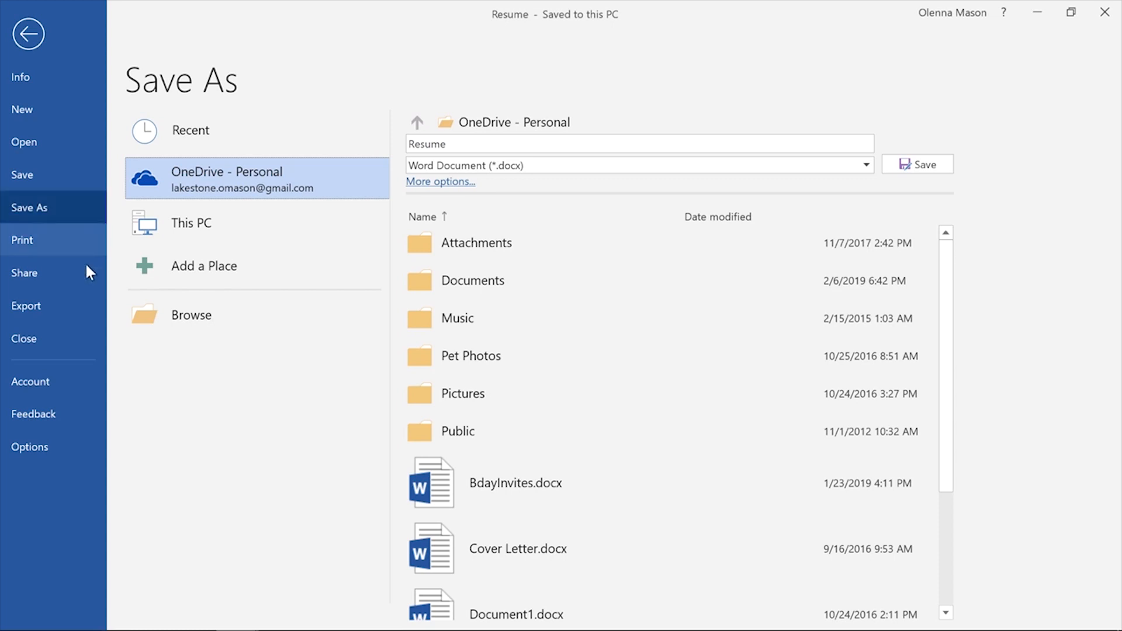
pyautogui.moveTo(78, 455)
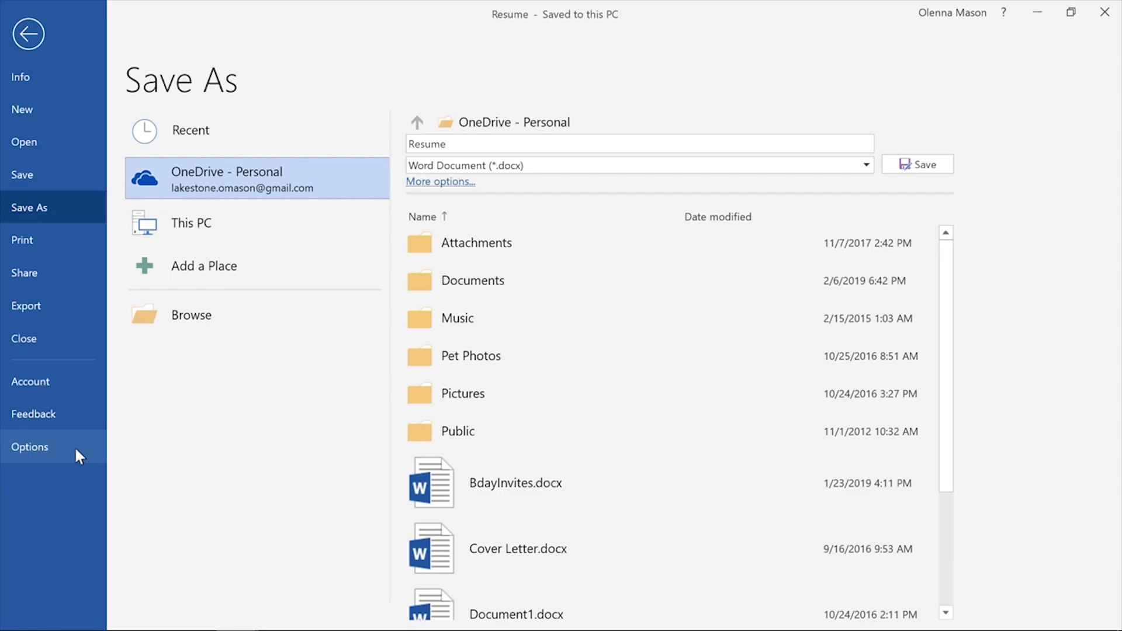
# Step: In Word Options > Save, enable 'Save to Computer by default' and confirm
pyautogui.click(29, 447)
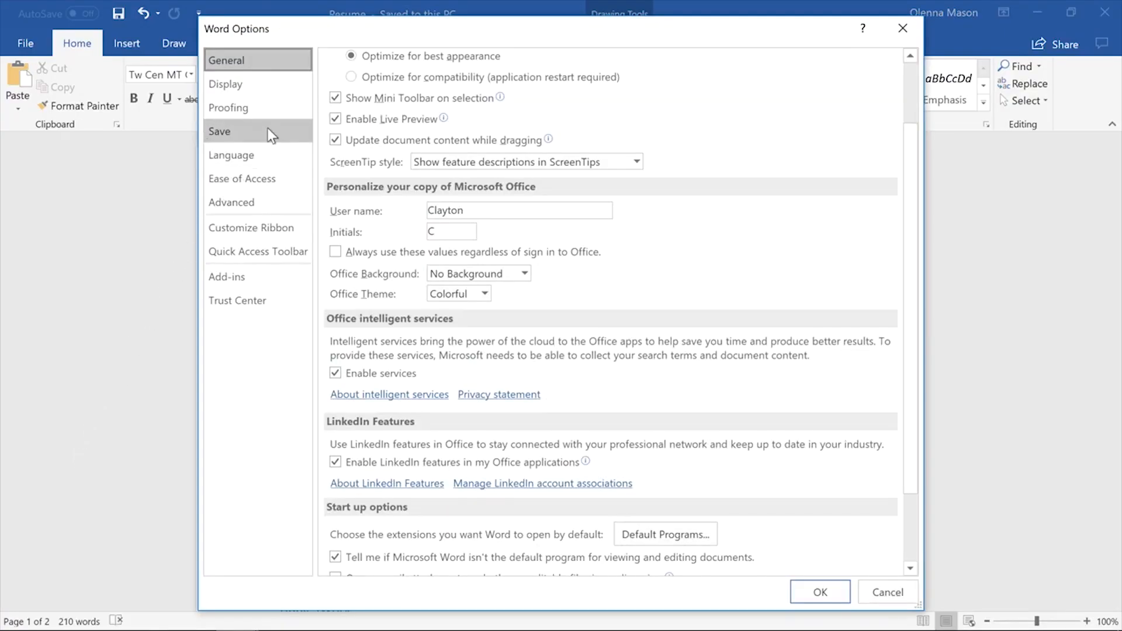
pyautogui.click(219, 131)
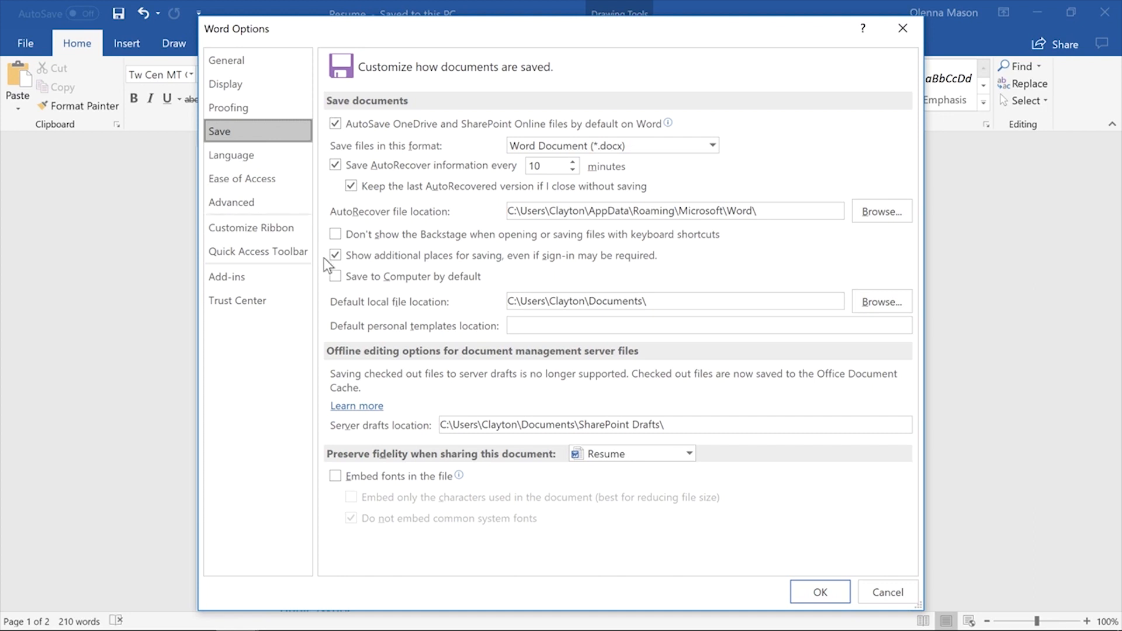
pyautogui.click(335, 277)
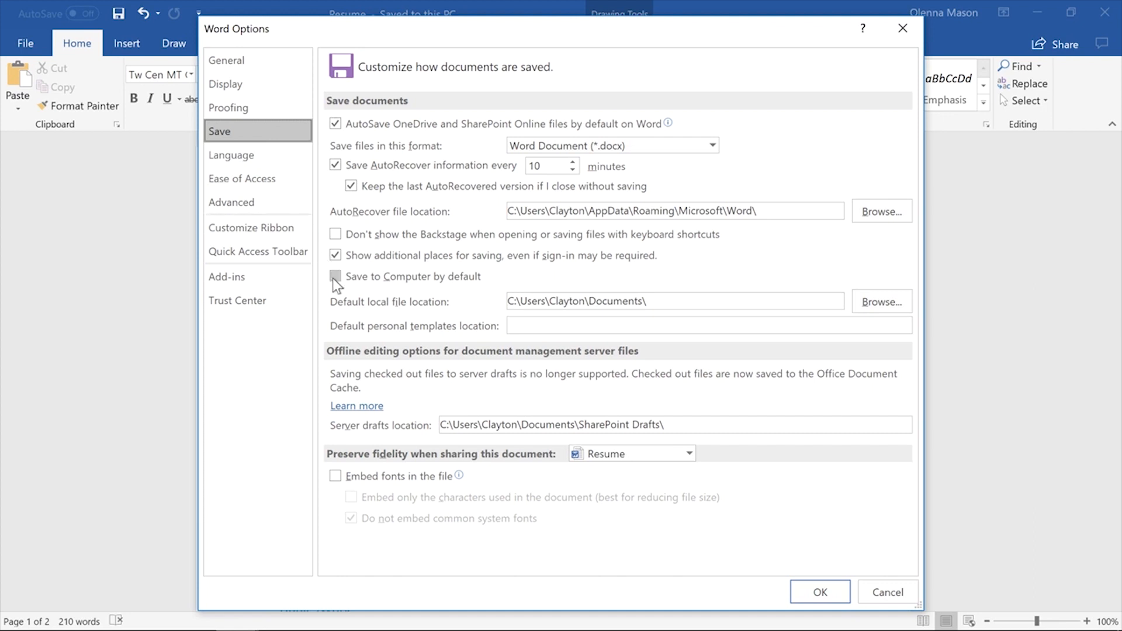
pyautogui.click(335, 277)
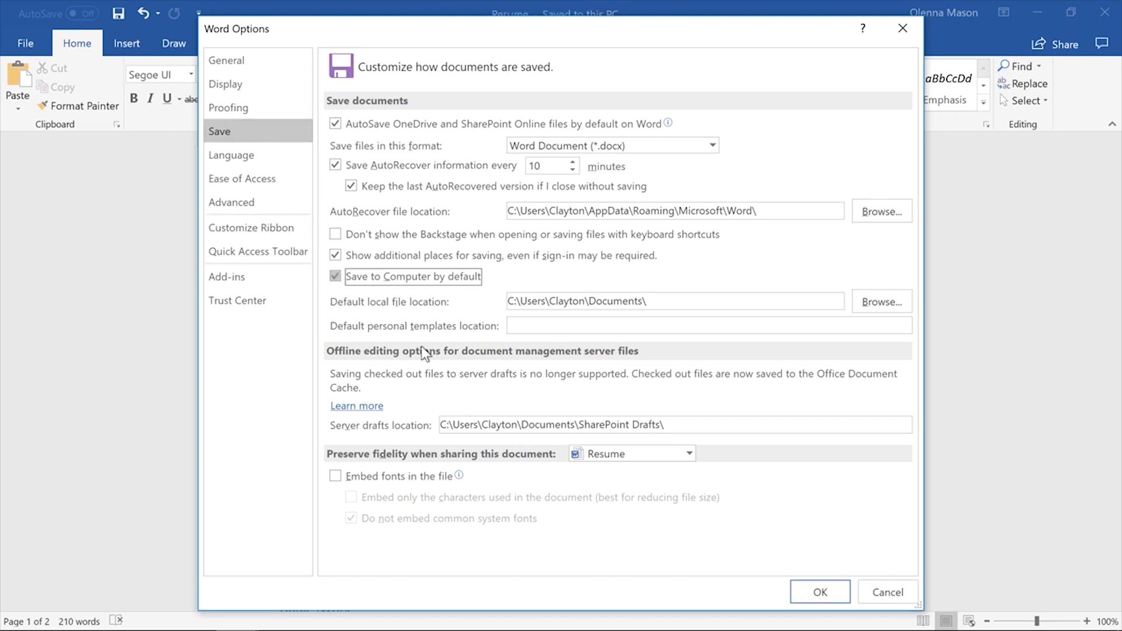
pyautogui.click(820, 592)
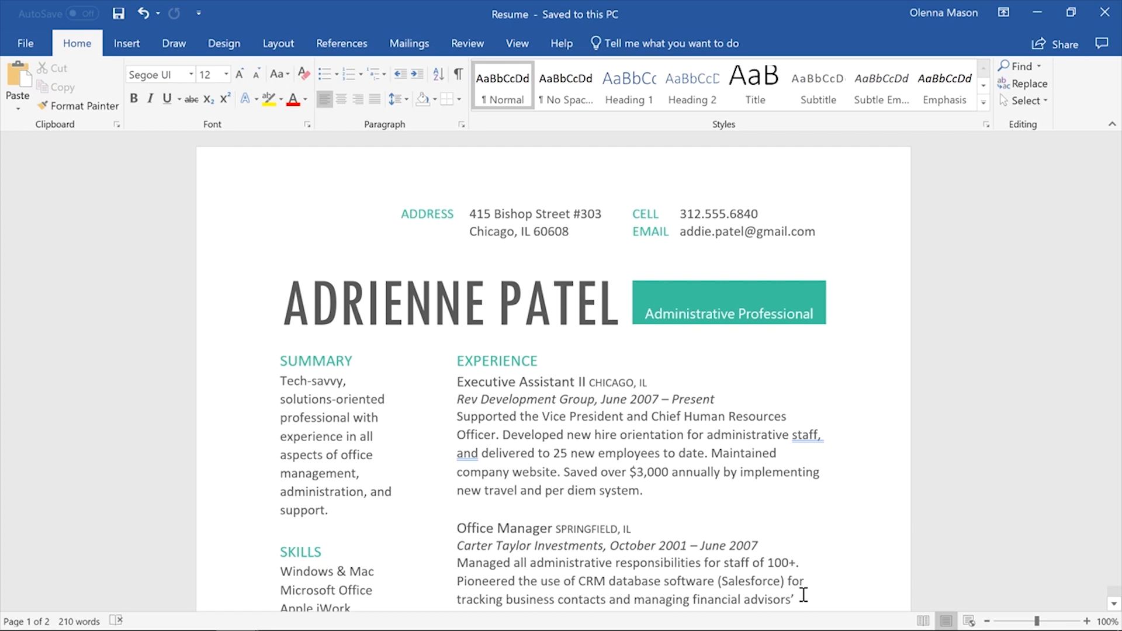
# Step: Open 'Resume [AutoRecovered]' from the Document Recovery pane
pyautogui.click(401, 214)
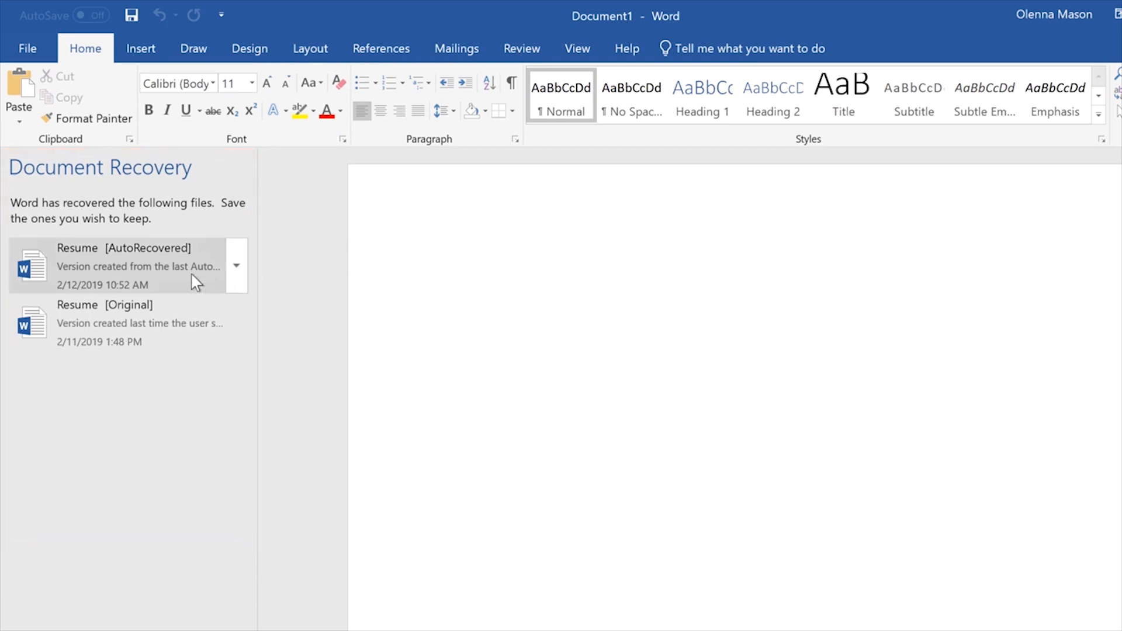
pyautogui.moveTo(147, 279)
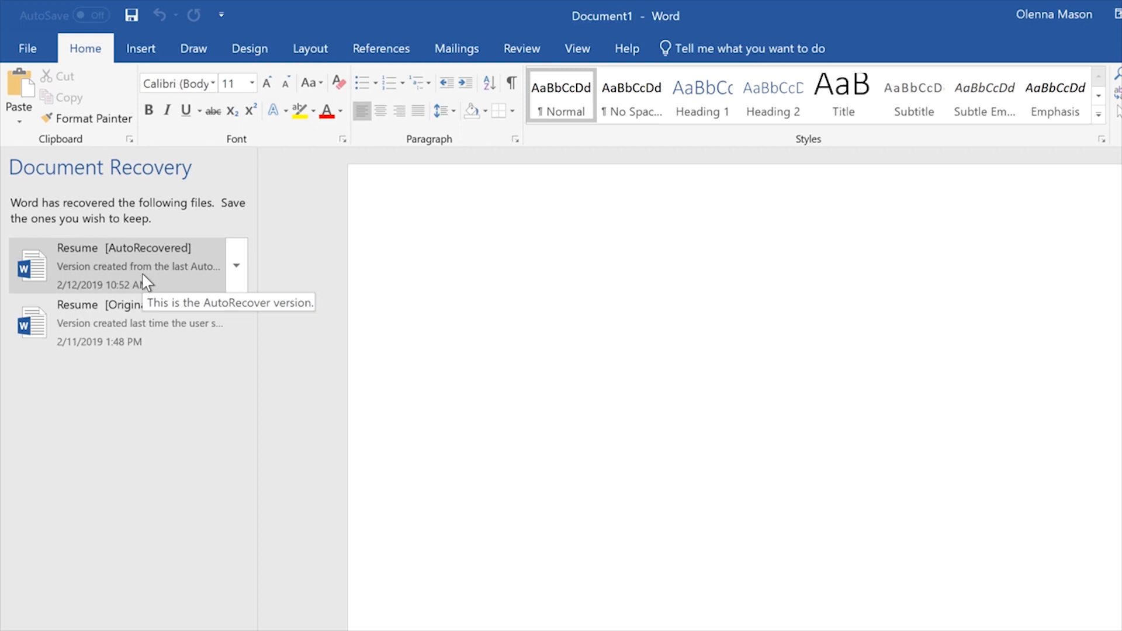
pyautogui.click(136, 265)
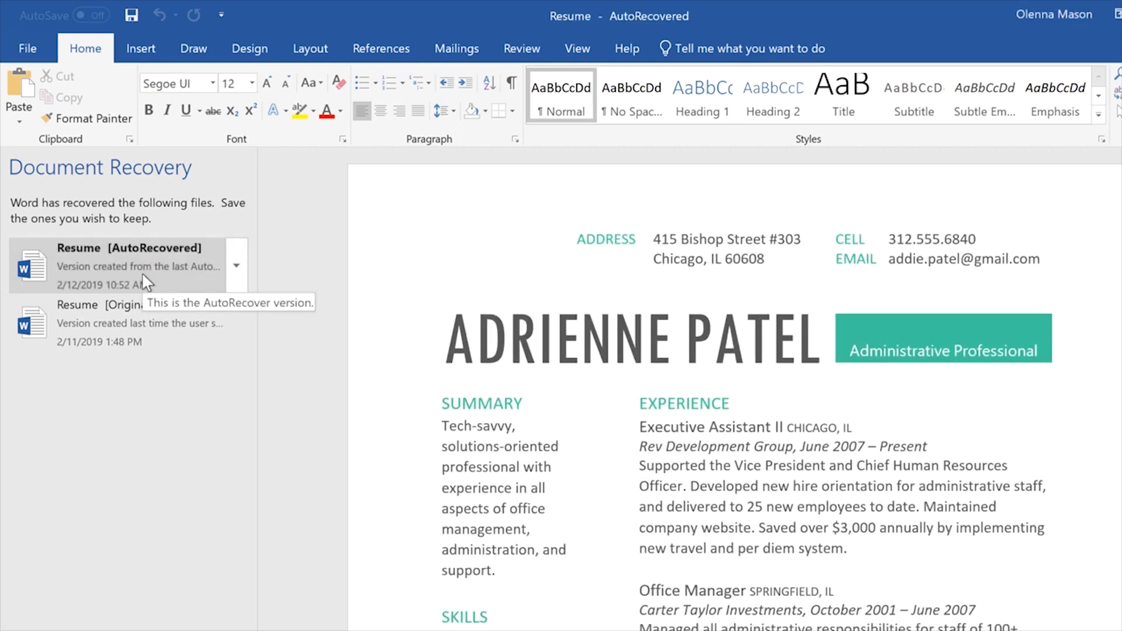
pyautogui.moveTo(149, 281)
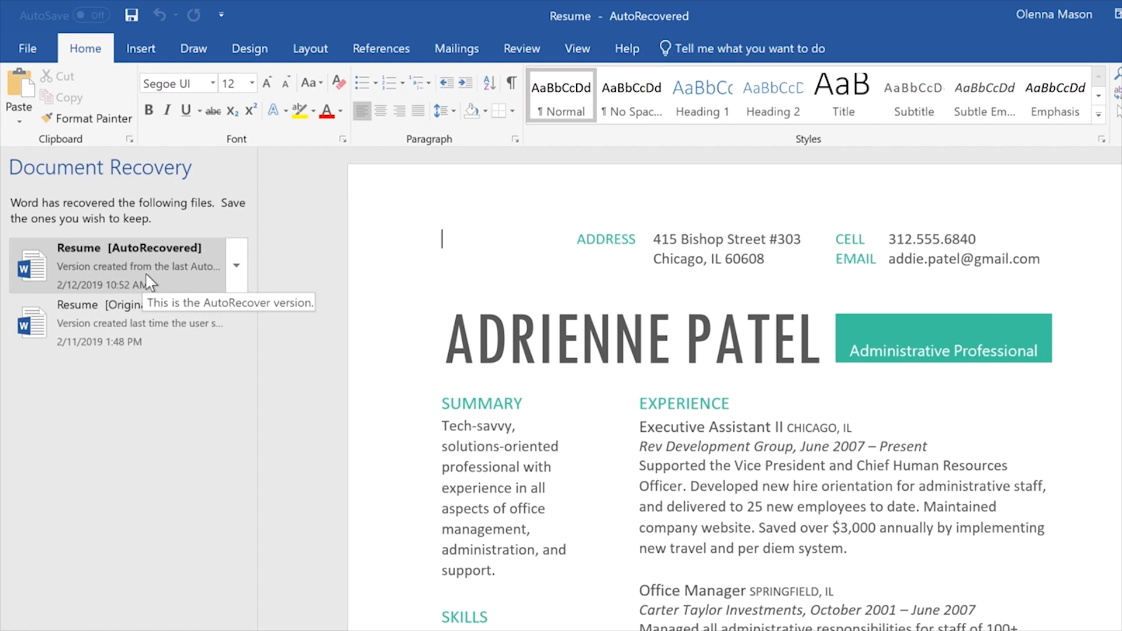
# Step: Review Export's Create PDF/XPS and Change File Type options, then return to the resume
pyautogui.click(28, 48)
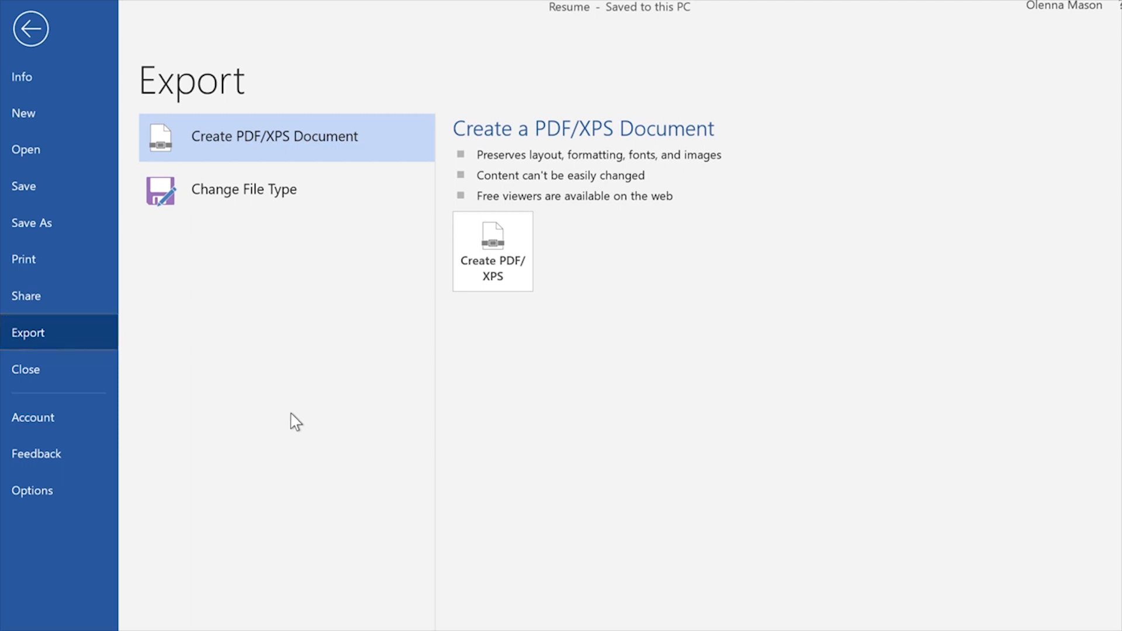
pyautogui.moveTo(363, 147)
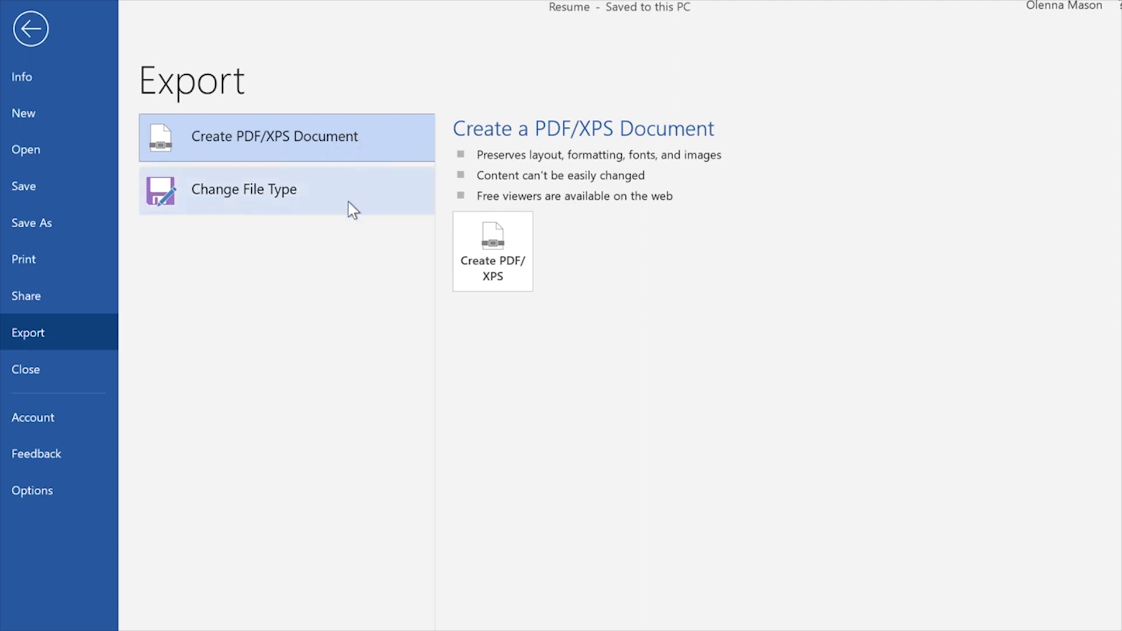
pyautogui.click(244, 189)
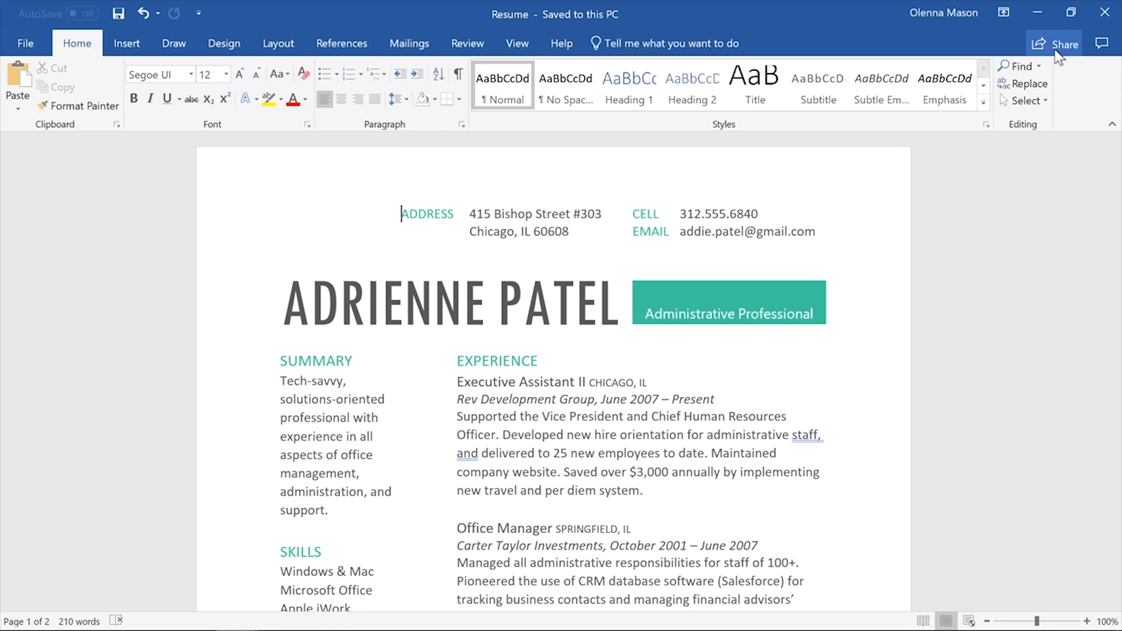
# Step: Share the resume by uploading a copy to OneDrive - Personal
pyautogui.click(1064, 43)
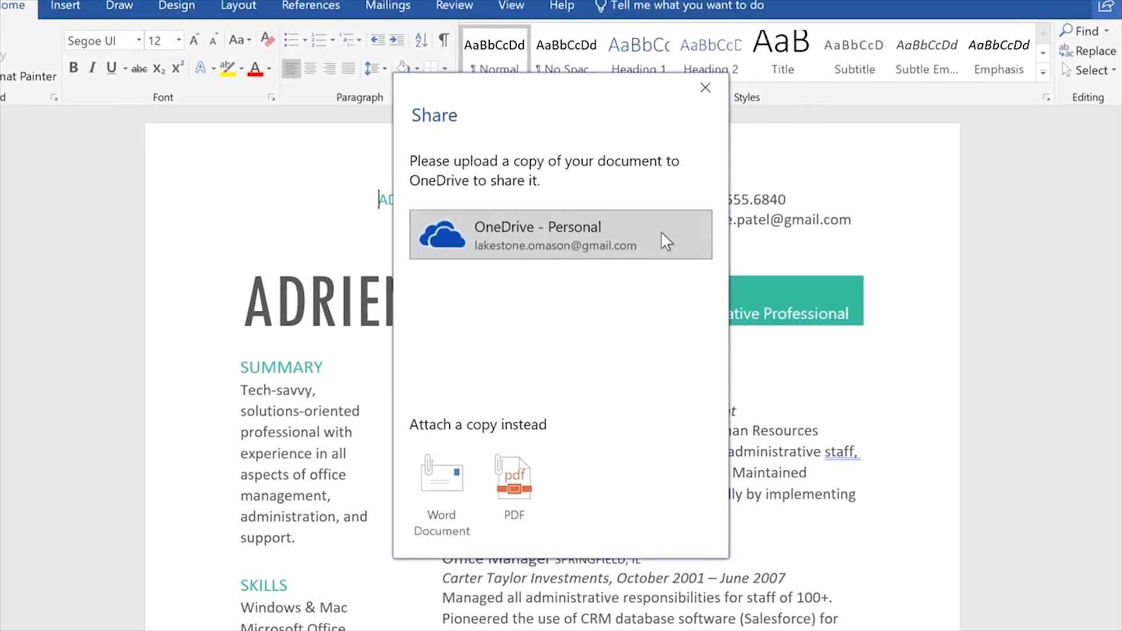
pyautogui.click(561, 235)
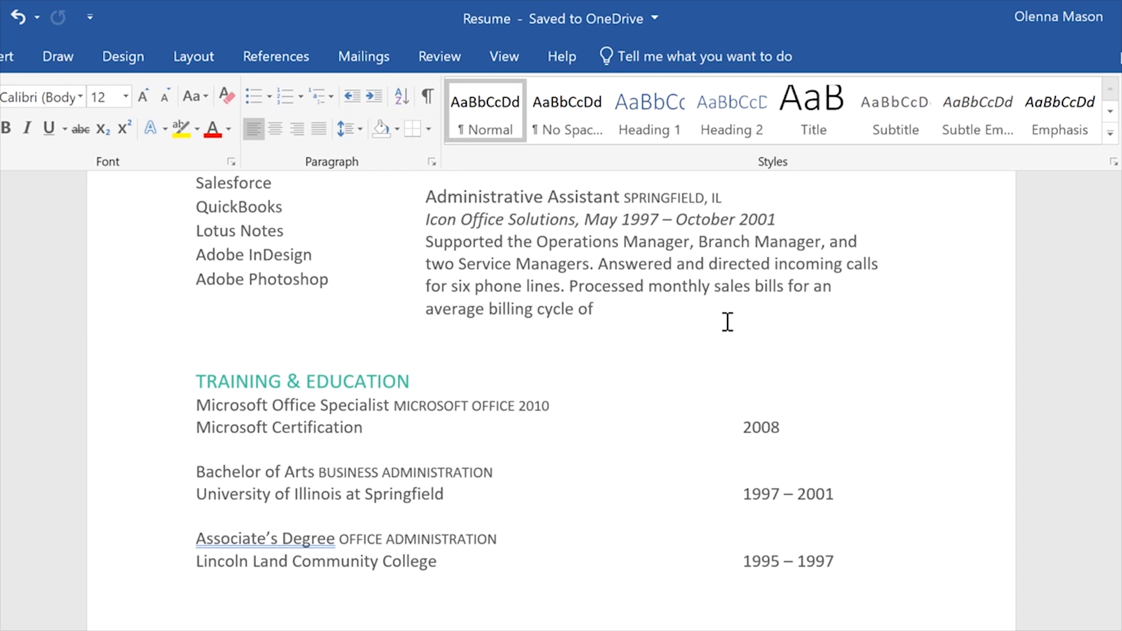
# Step: Complete the billing sentence with '$350,000+.' and toggle AutoSave on the OneDrive copy
pyautogui.write('$350')
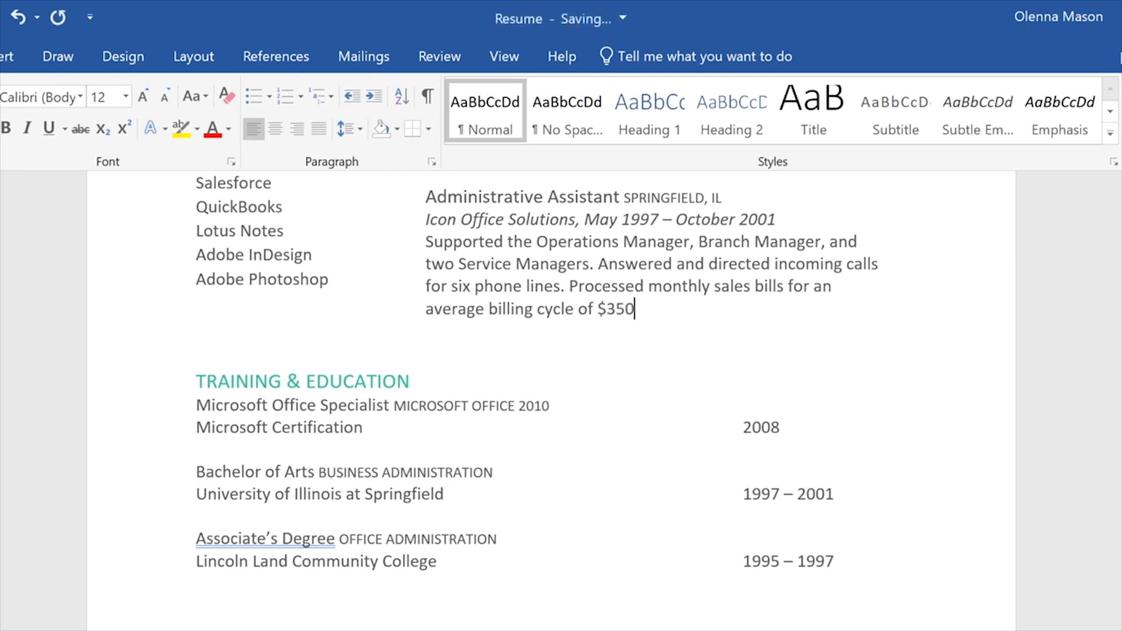
pyautogui.write(',000+.')
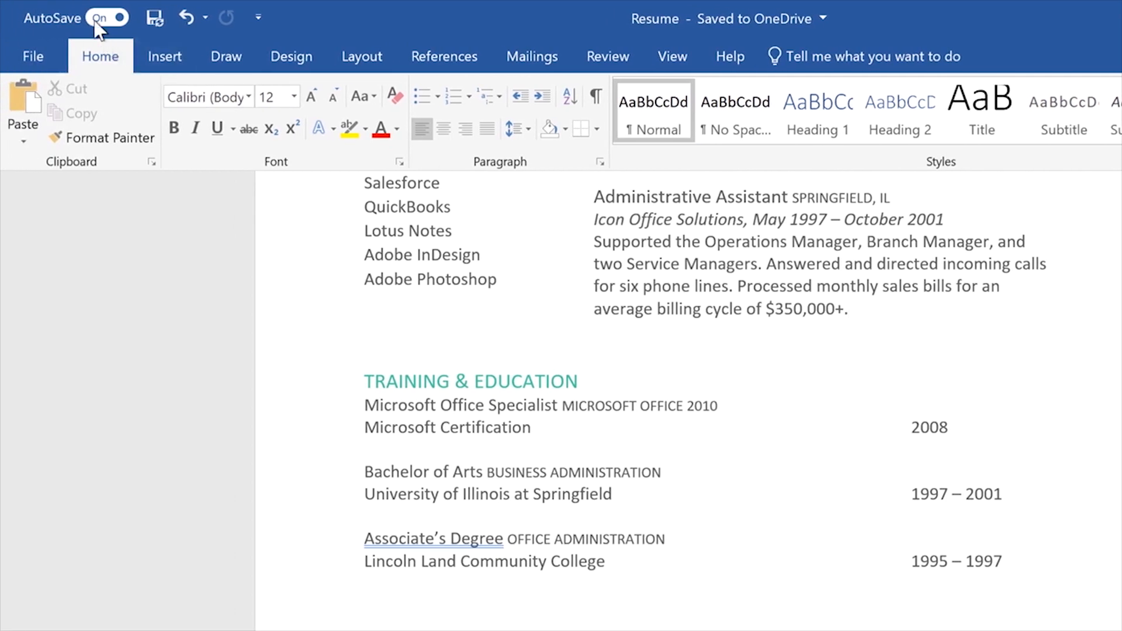
pyautogui.click(105, 18)
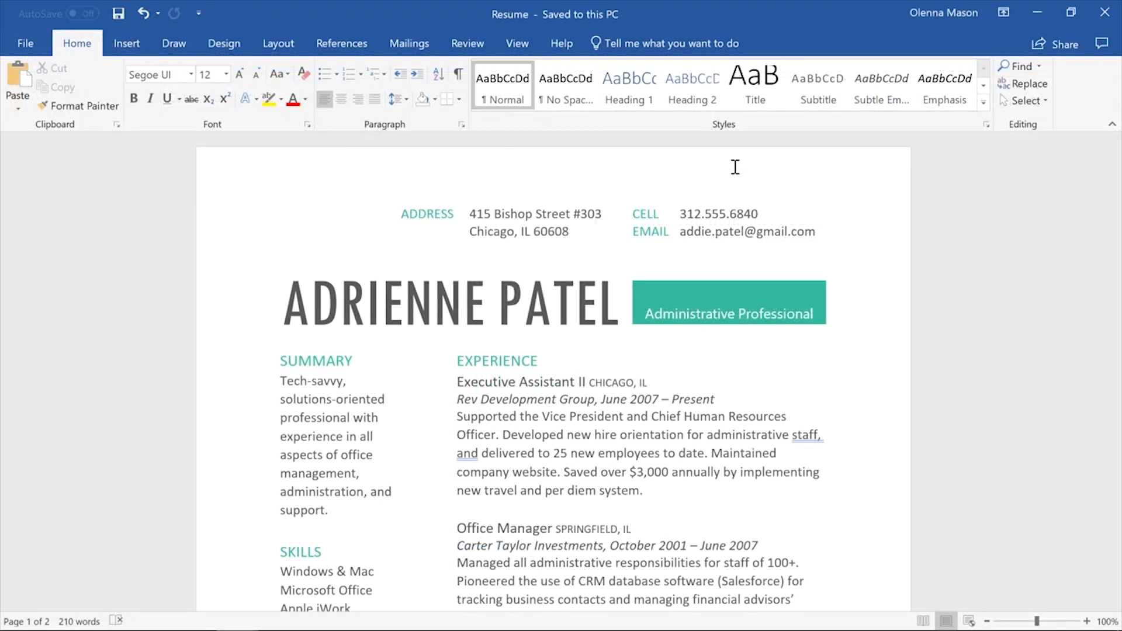
pyautogui.click(402, 213)
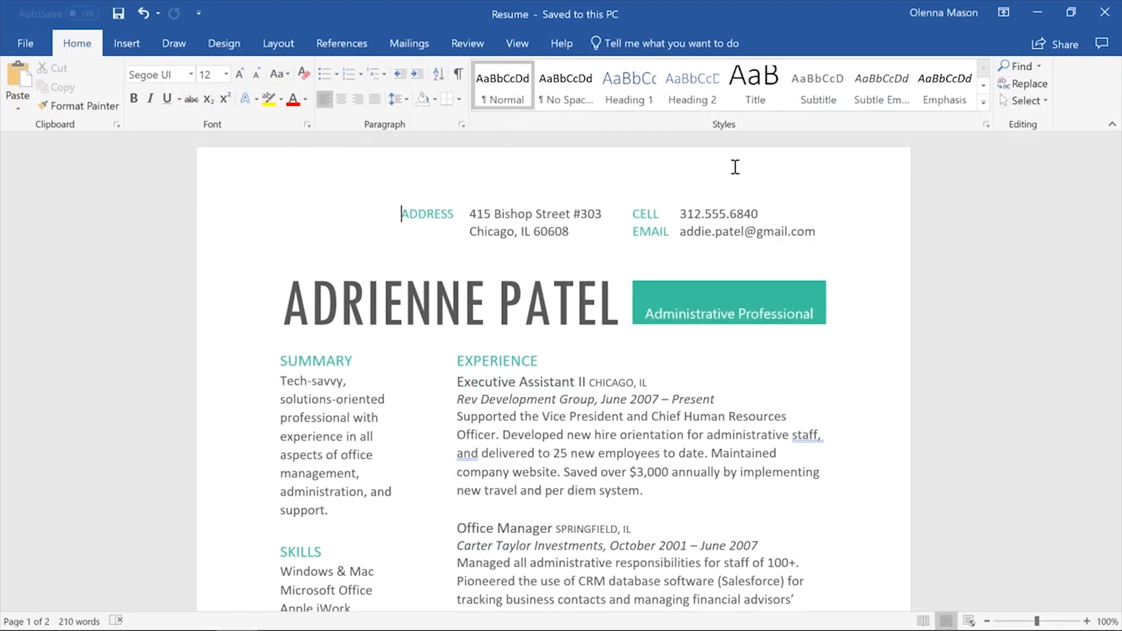